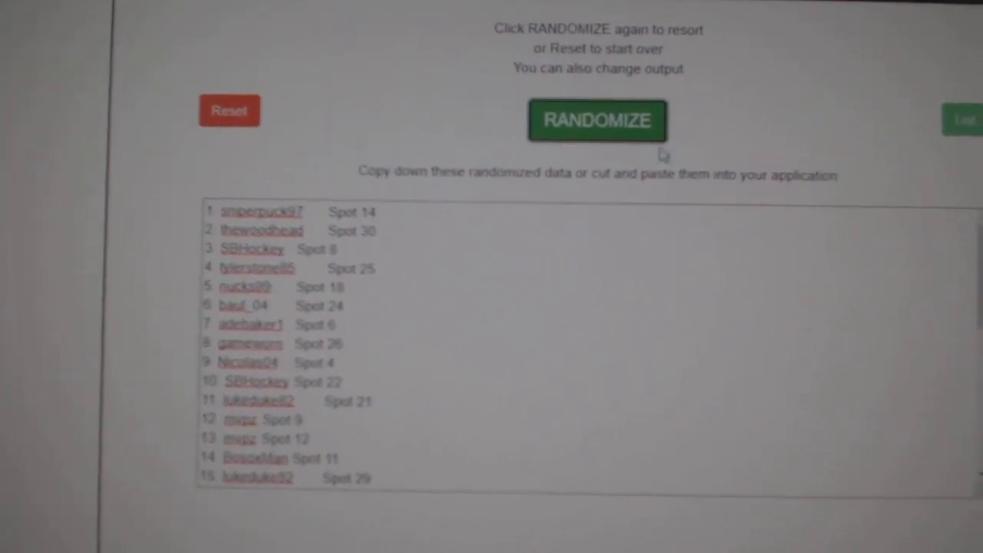
Step: Randomize the username and spot list twice to get a fresh shuffled order
left_click(597, 120)
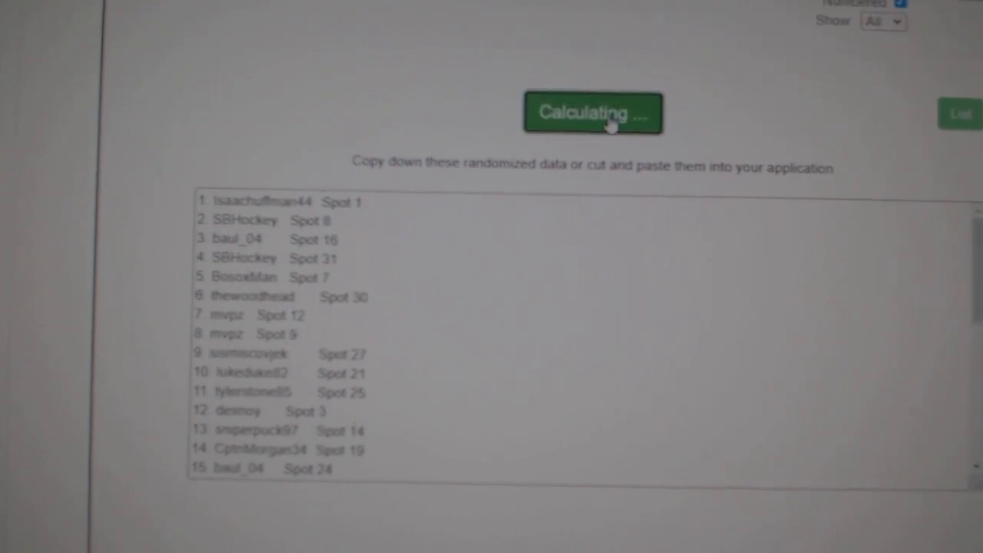
left_click(592, 113)
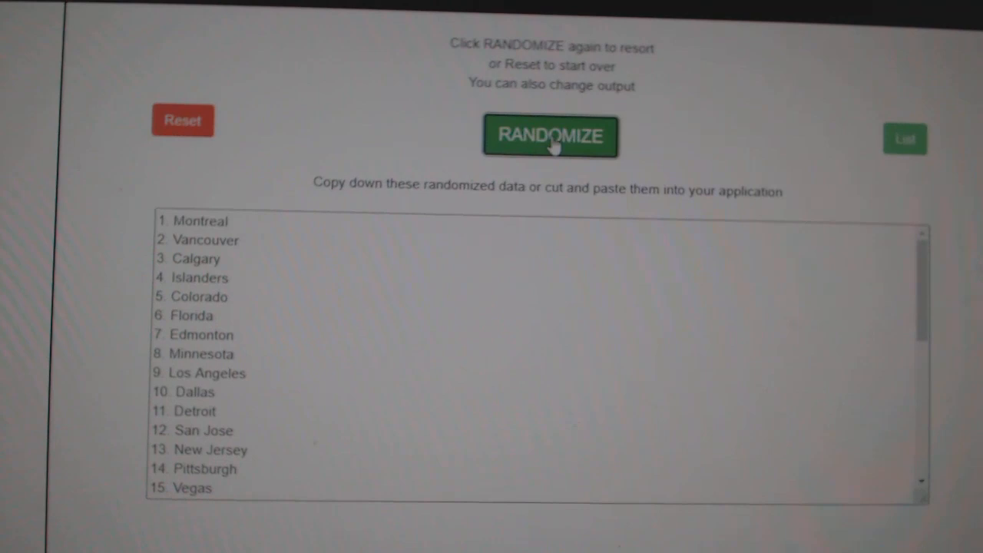
Step: Shuffle the NHL team list once with RANDOMIZE
left_click(550, 136)
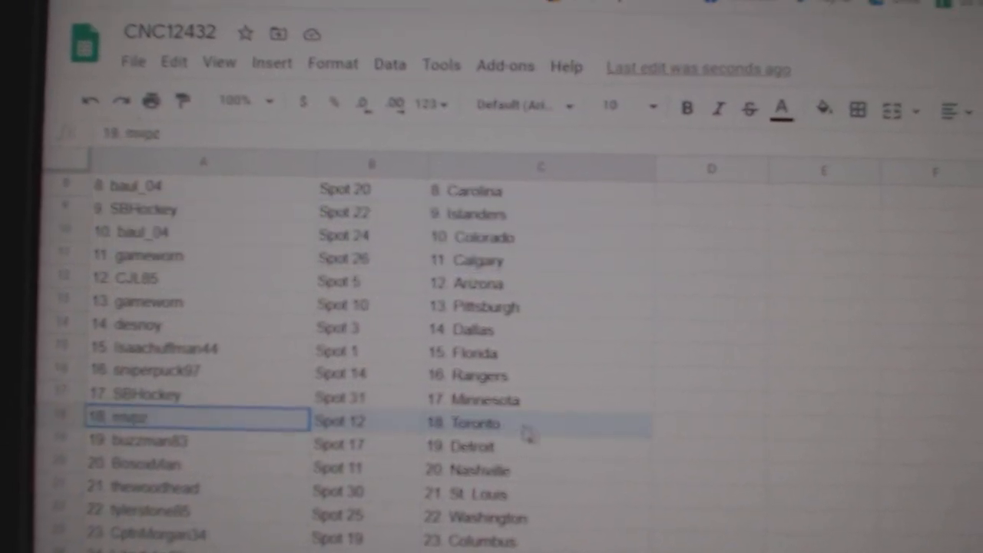
scroll("down", 3)
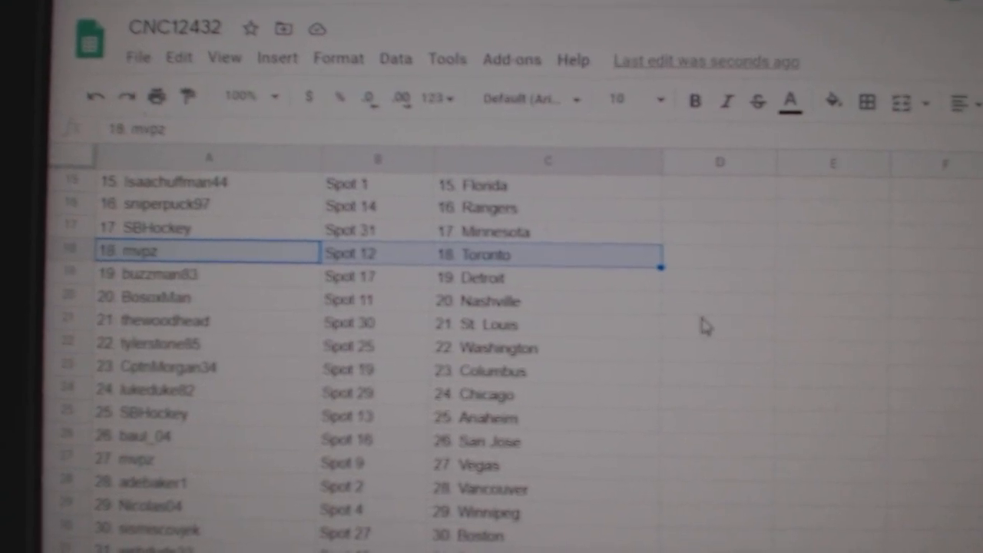
scroll("down", 3)
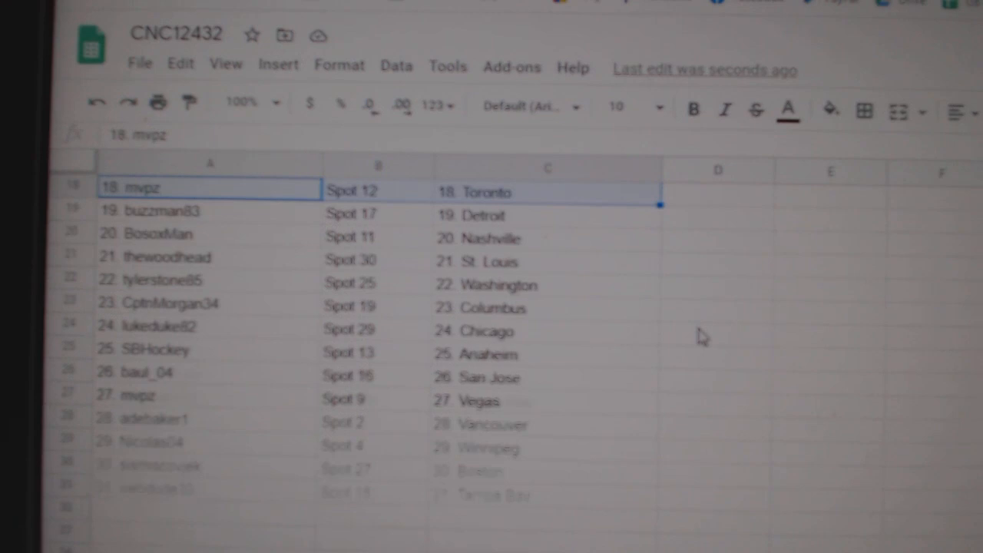
scroll("down", 3)
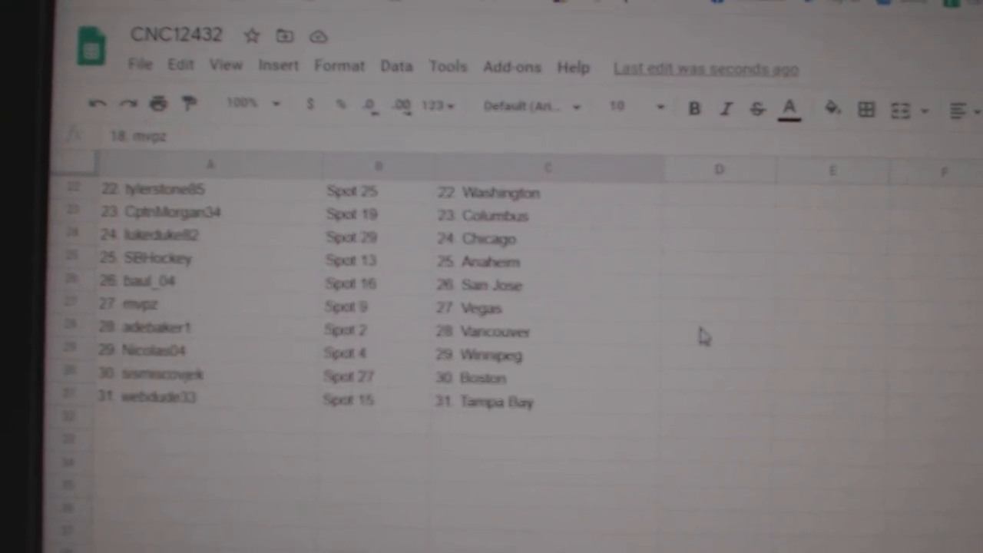